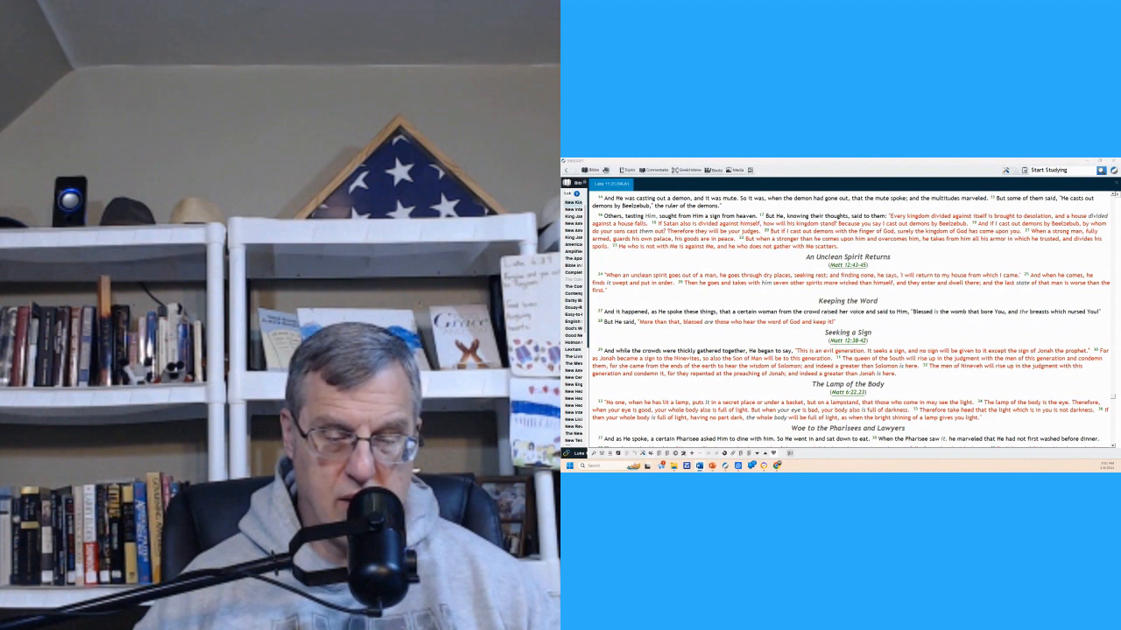
pyautogui.scroll(-3)
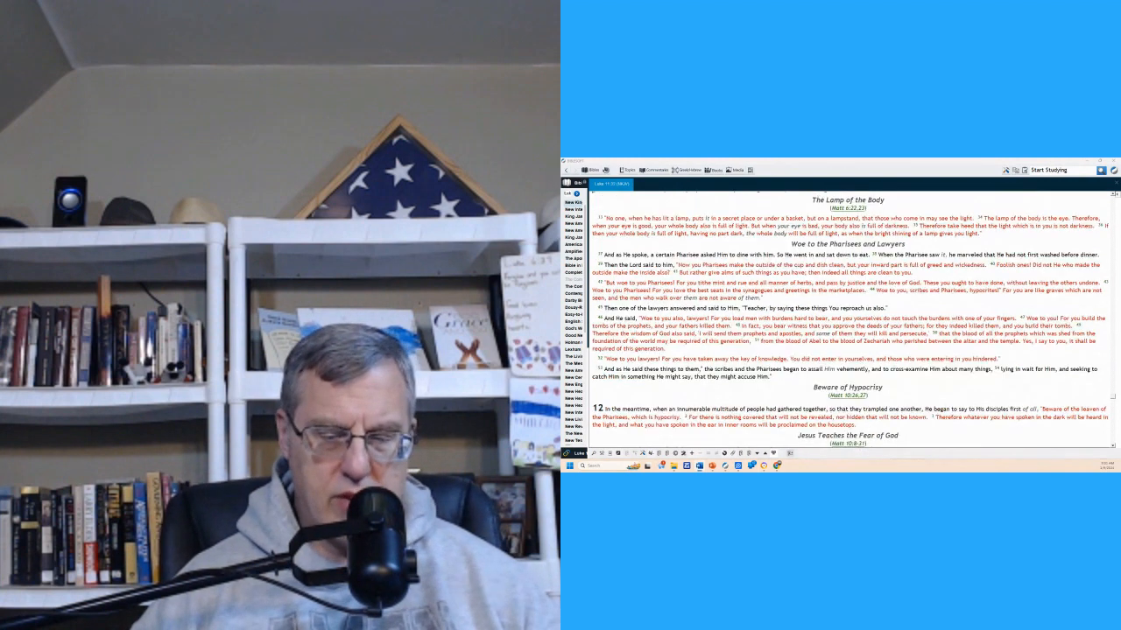